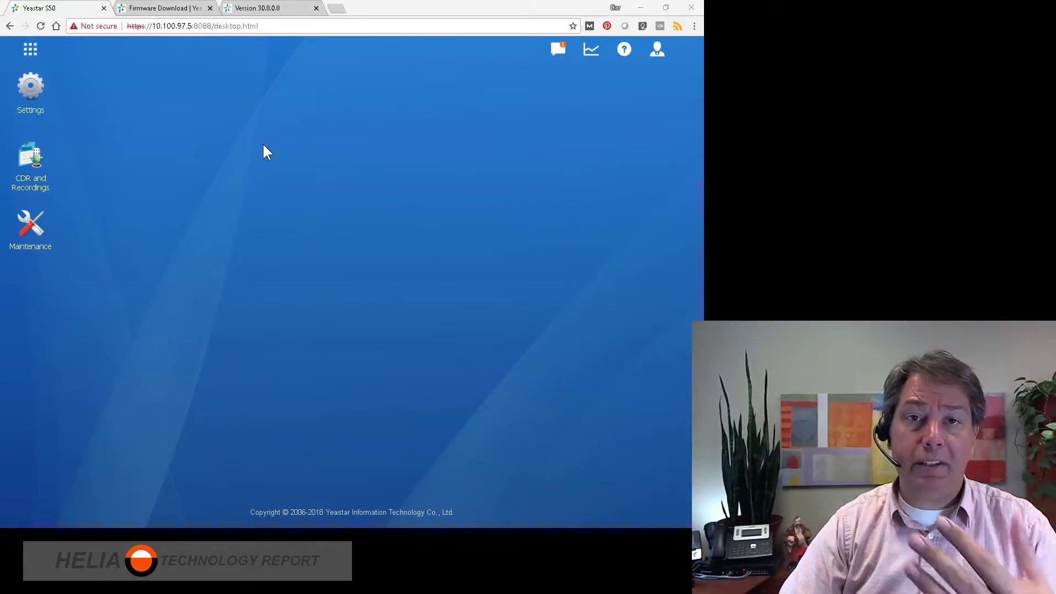
mouse_move(221, 167)
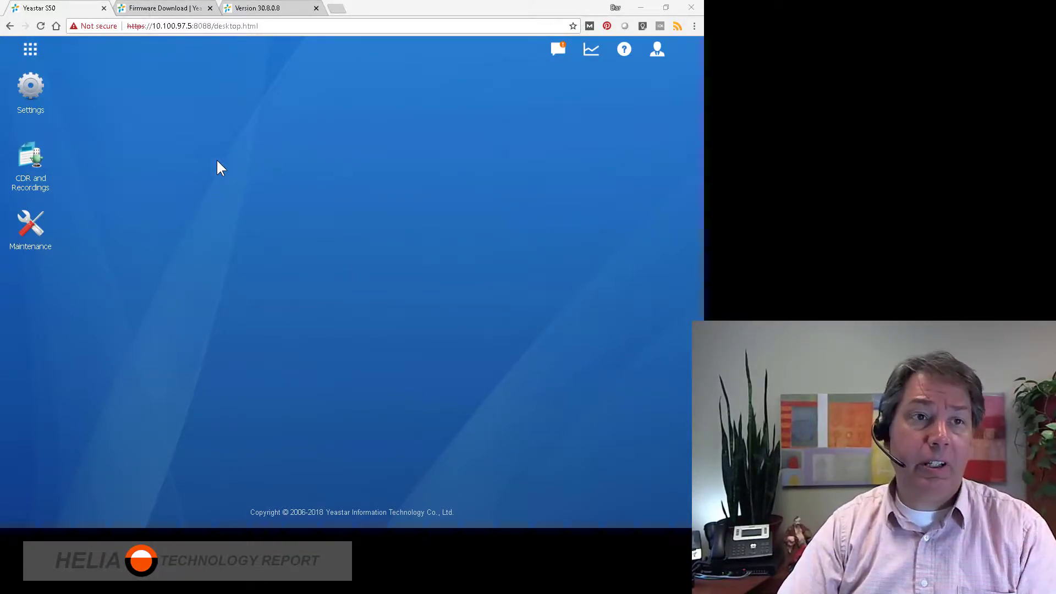
mouse_move(30, 91)
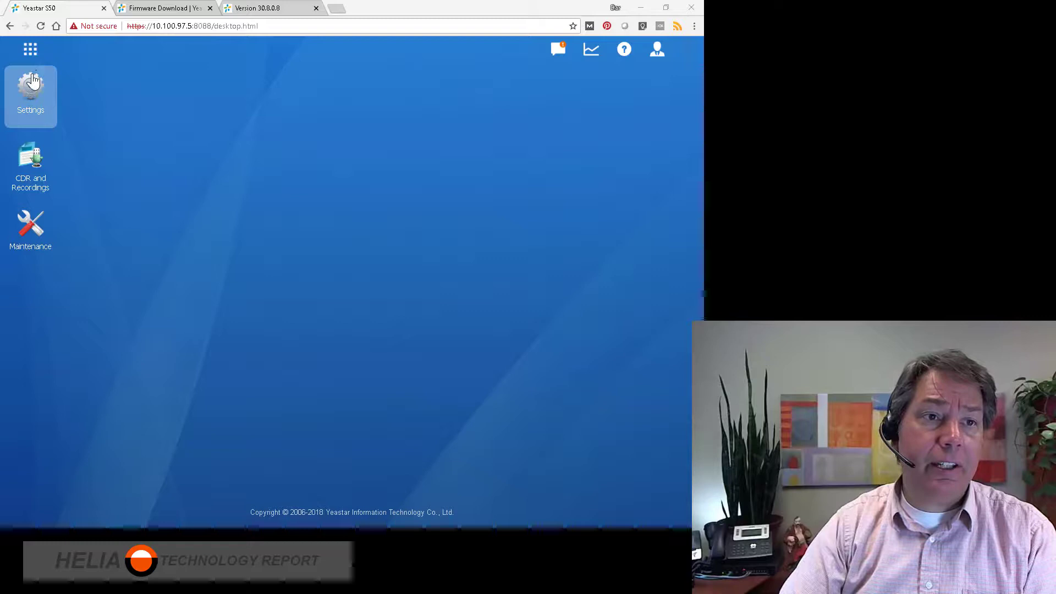
Navigate from Settings to Call Features and show the empty Paging/Intercom list
left_click(29, 90)
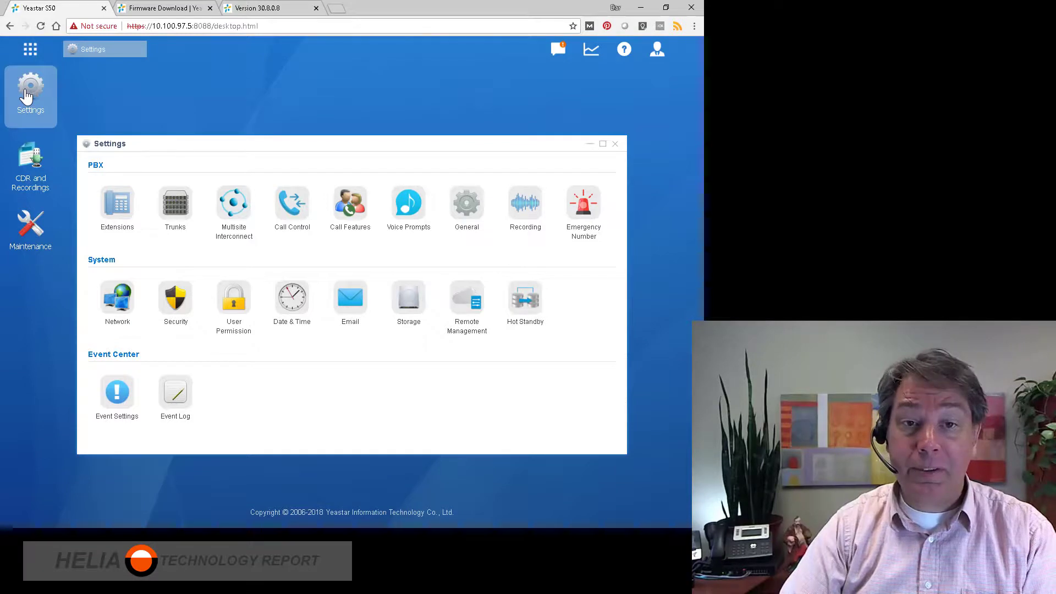
mouse_move(351, 205)
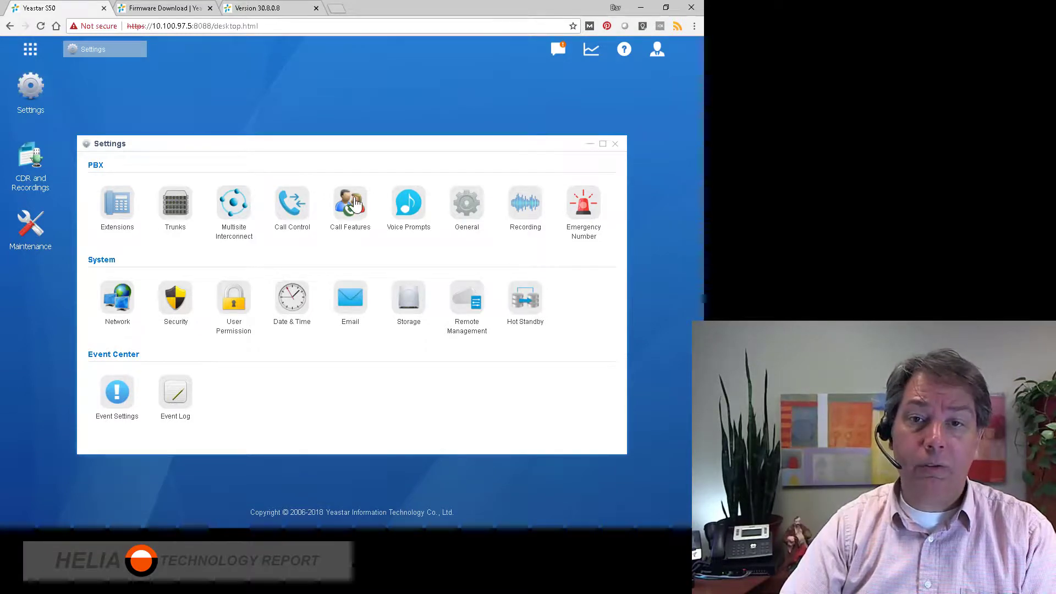
left_click(350, 203)
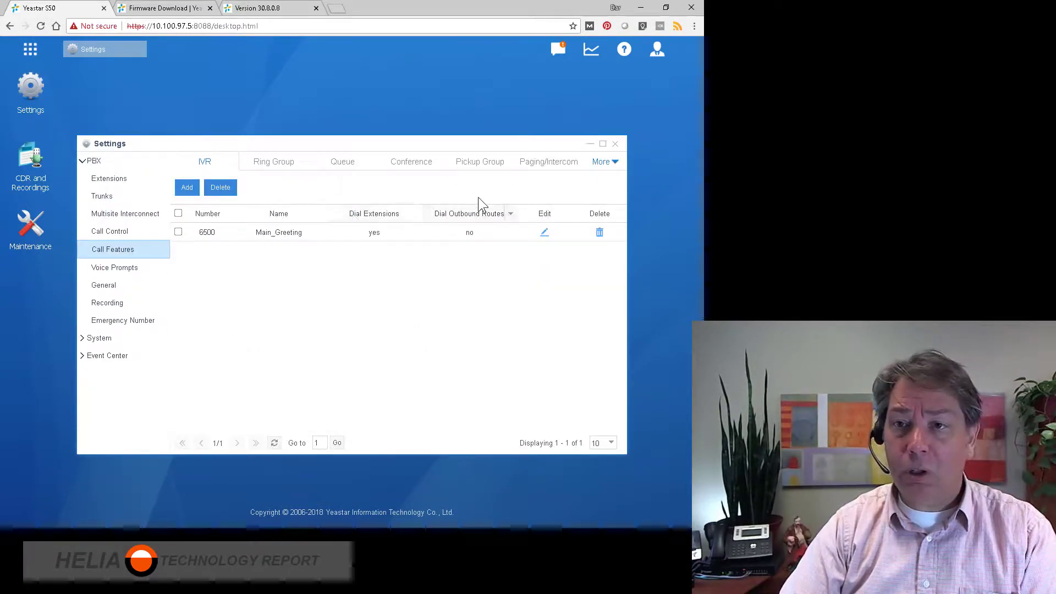
mouse_move(552, 168)
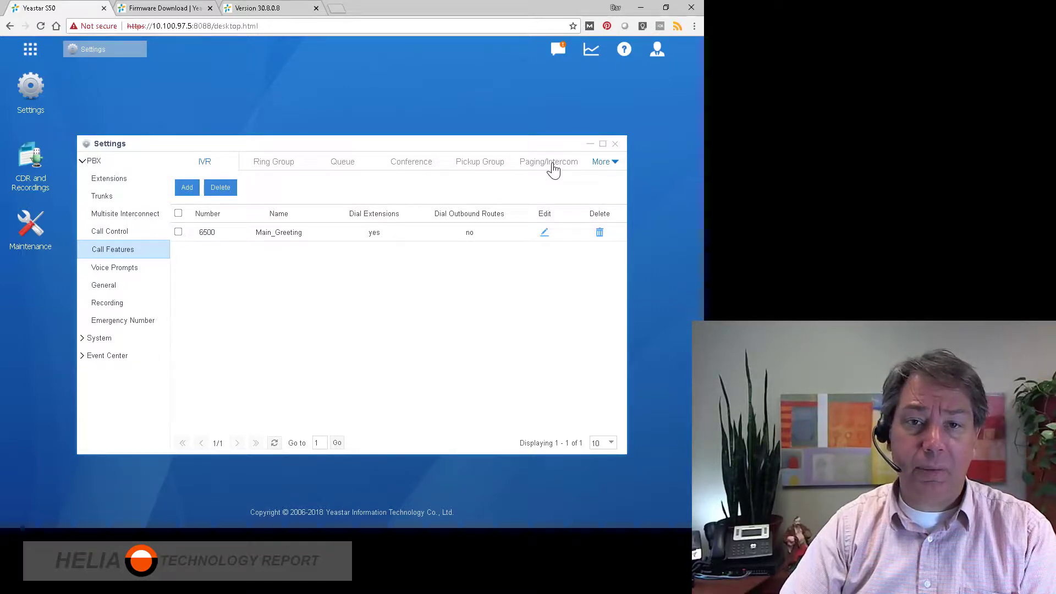
left_click(549, 161)
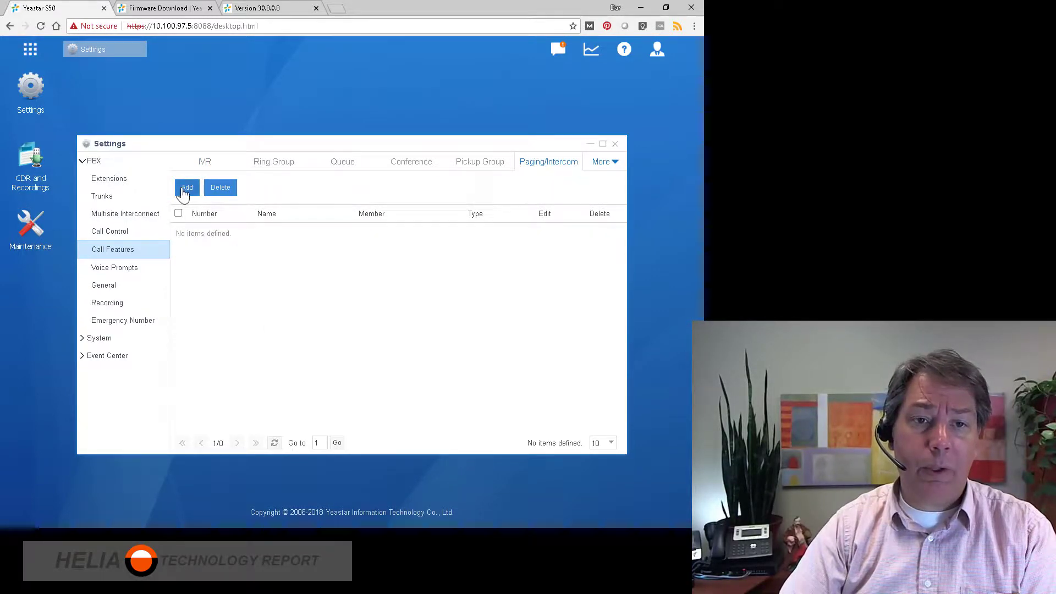
Add 2-Way Intercom group 'On to Many Intercom' with extensions 1000 and 1001, and save
left_click(186, 191)
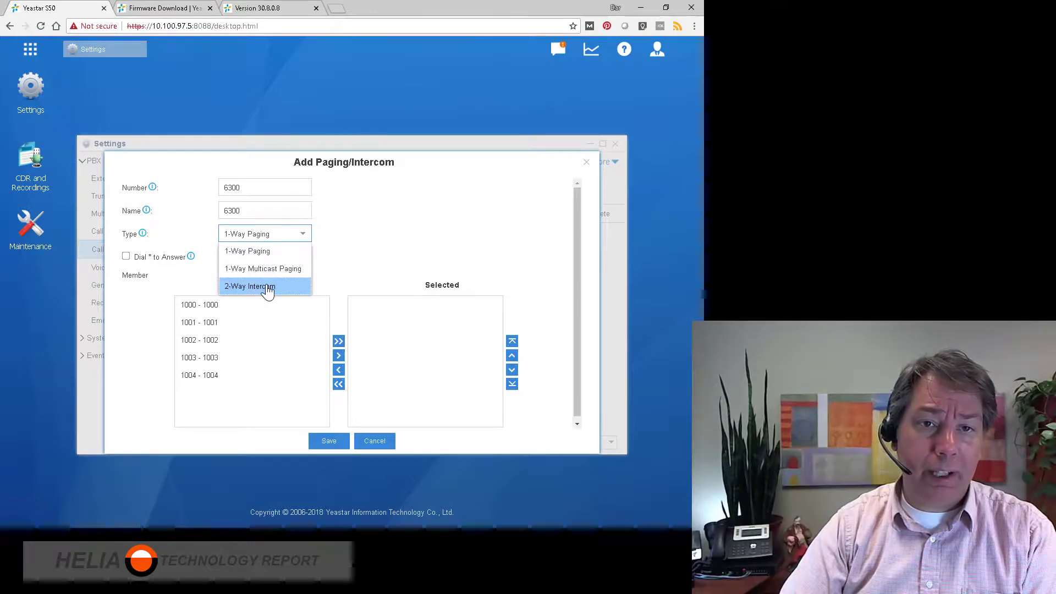
left_click(249, 285)
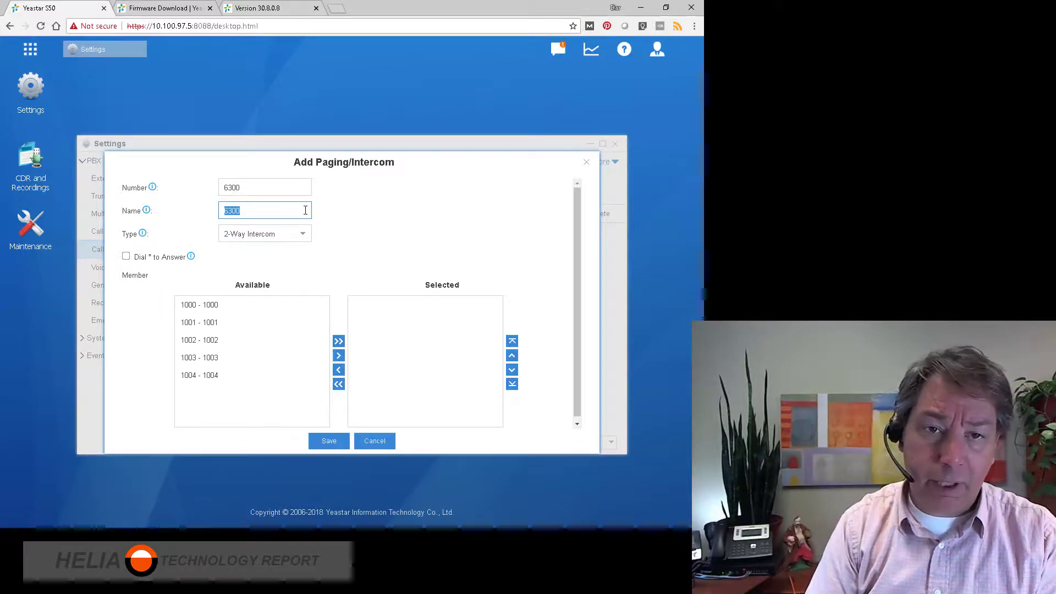
type("On to")
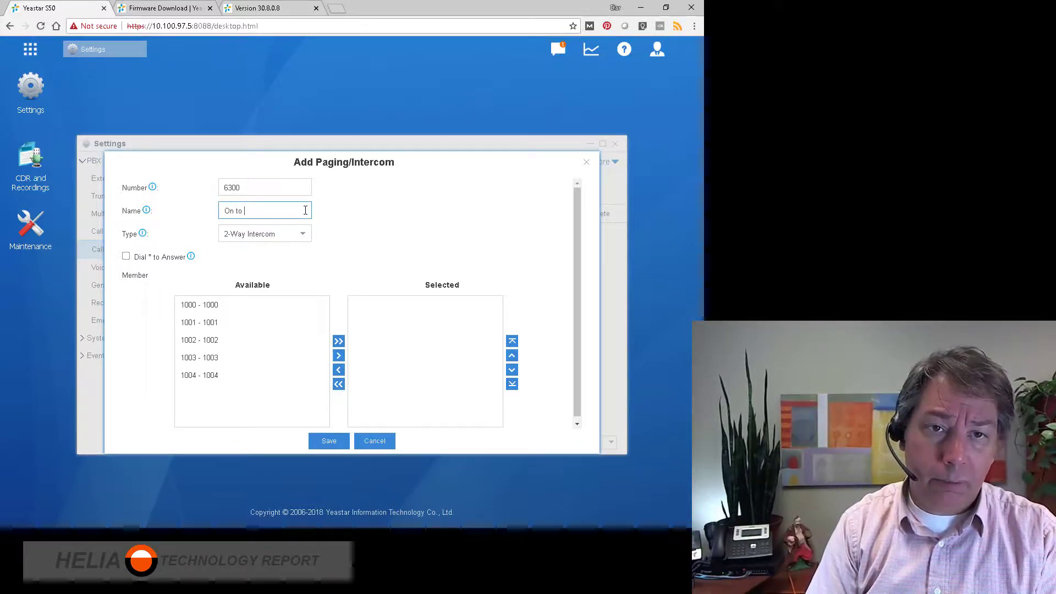
type("Many Intercom")
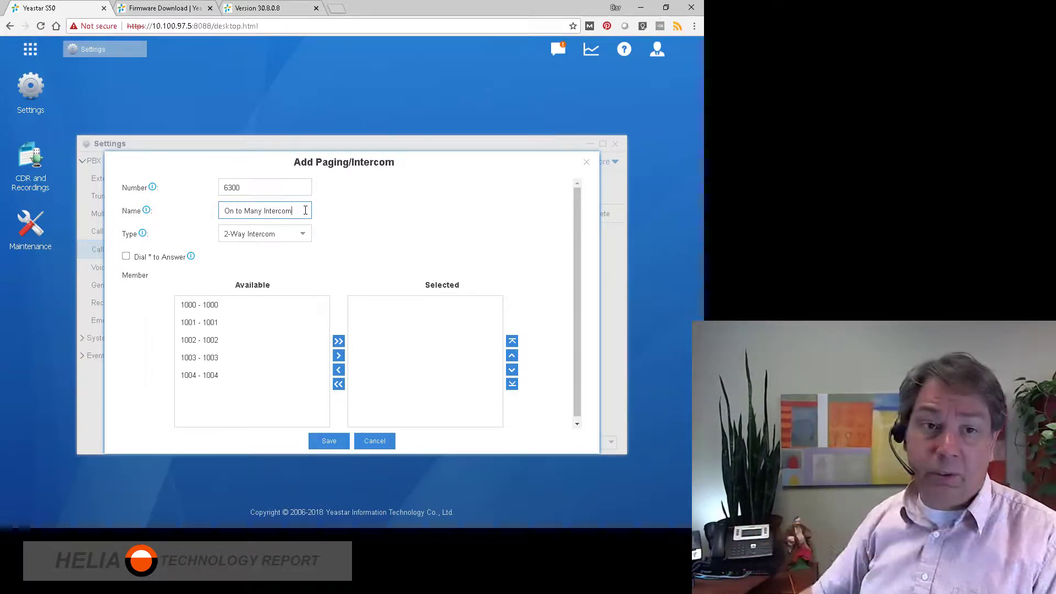
left_click(199, 303)
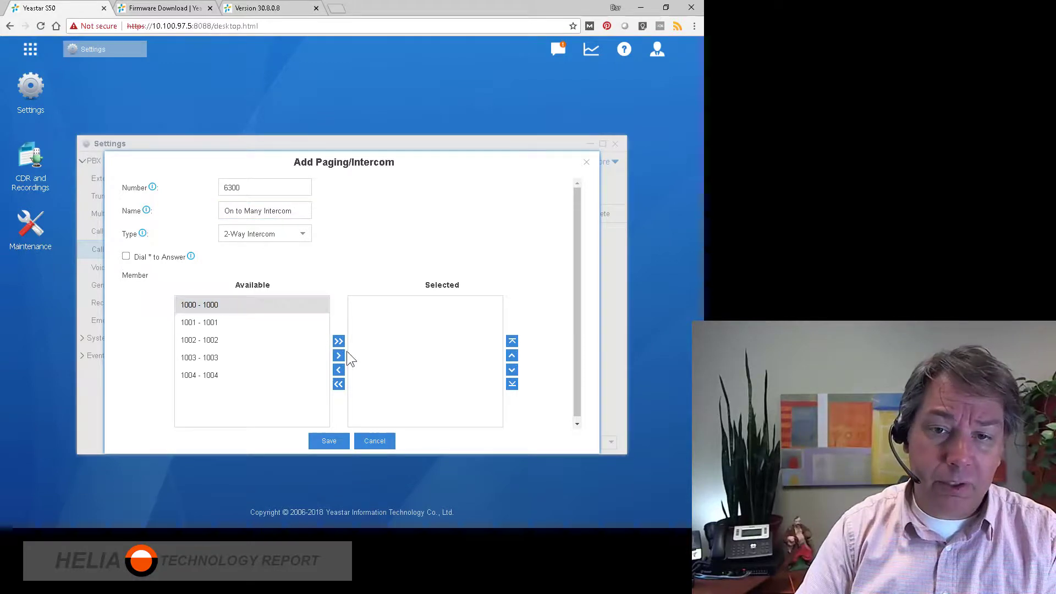
left_click(338, 356)
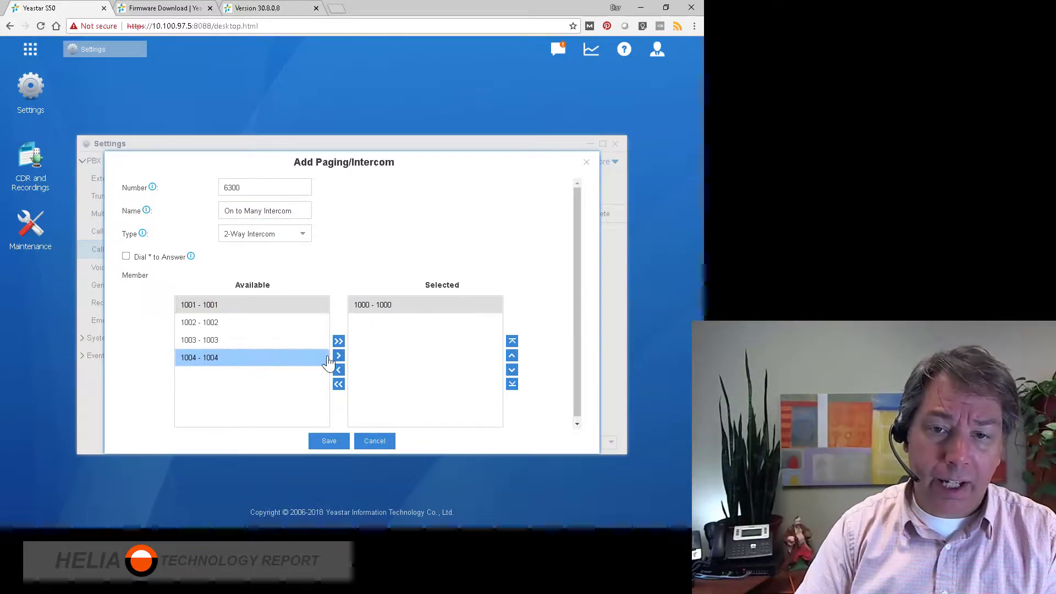
left_click(338, 355)
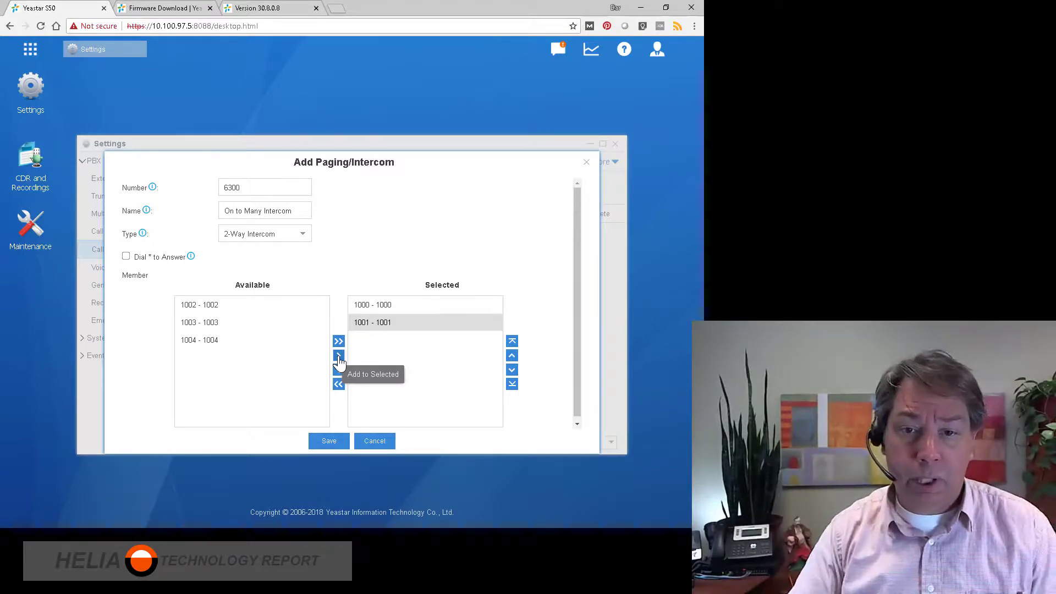
left_click(328, 440)
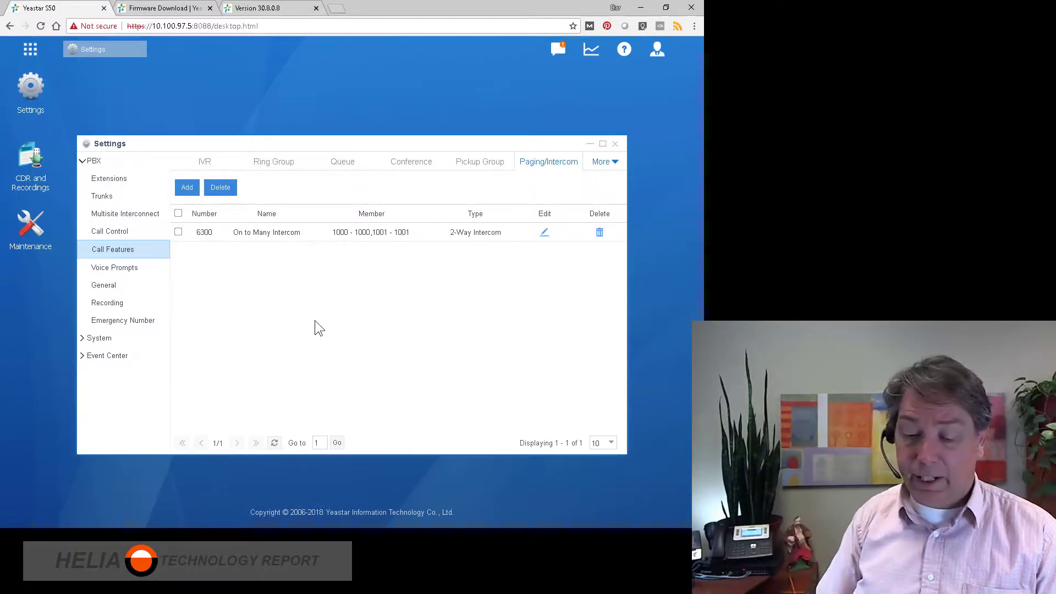
mouse_move(299, 75)
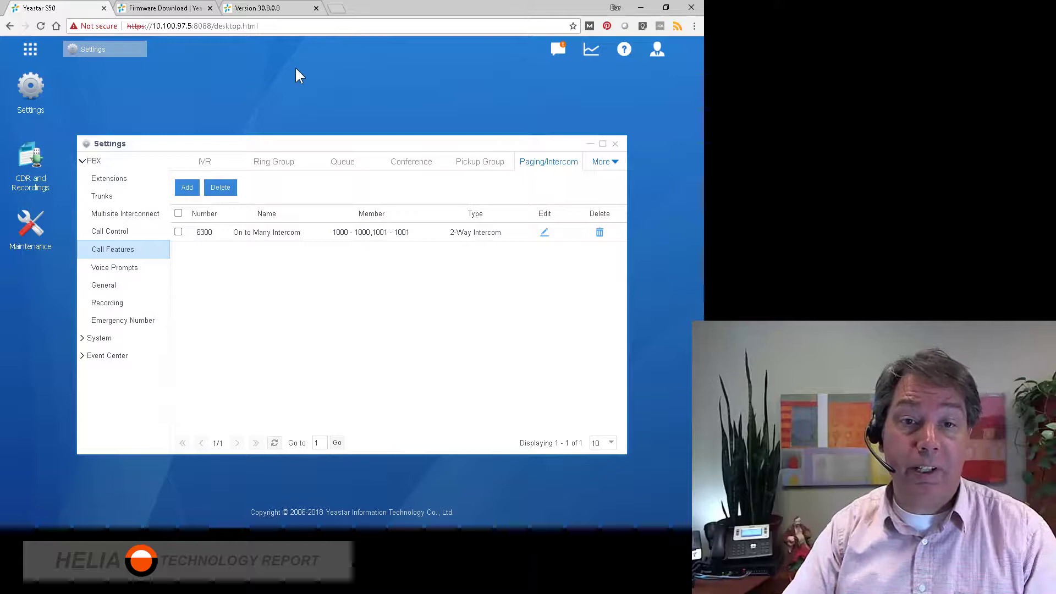
mouse_move(231, 302)
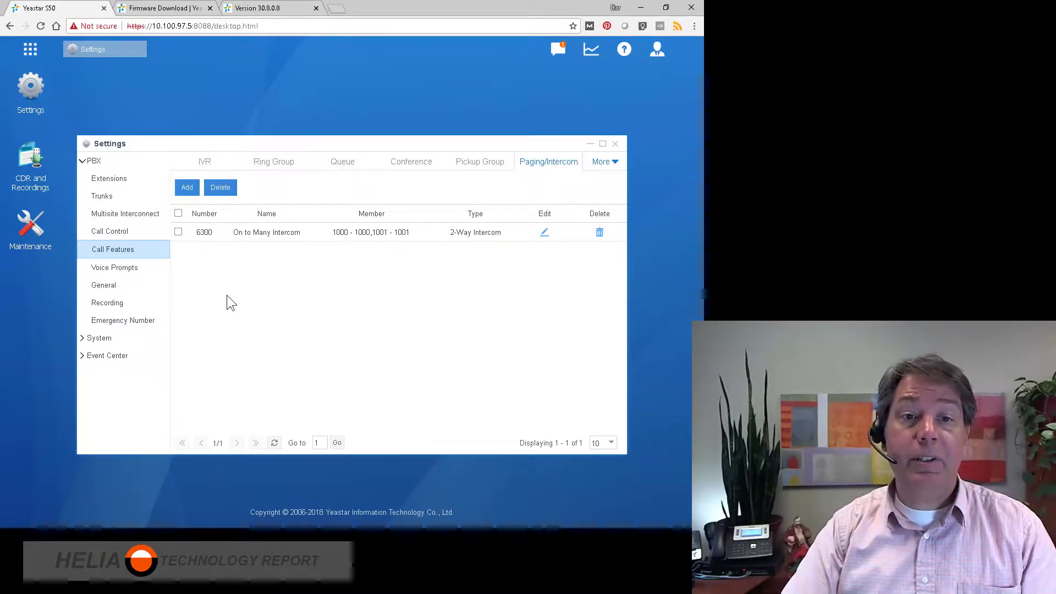
mouse_move(265, 240)
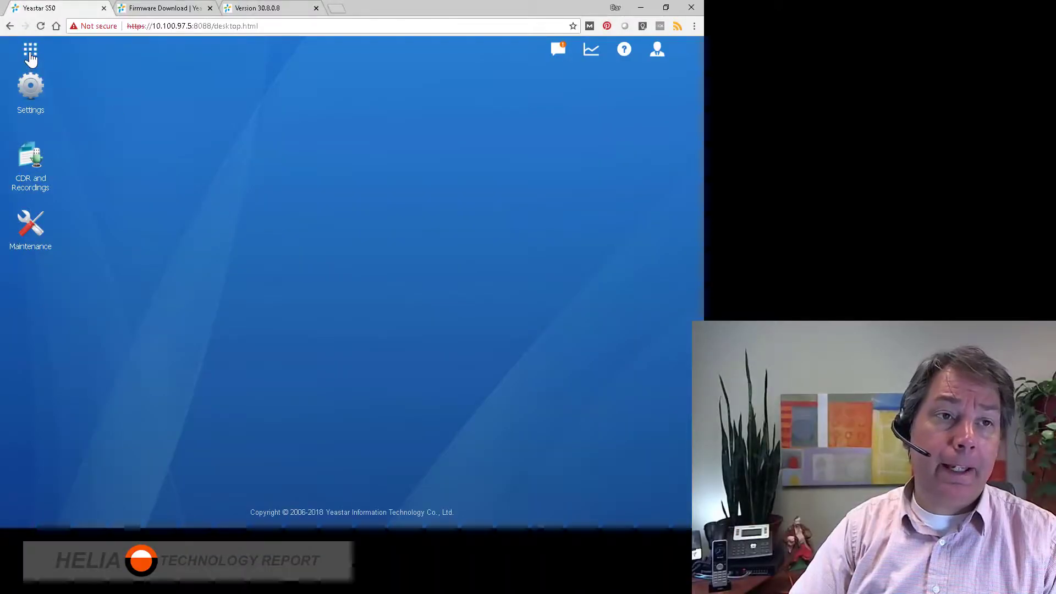
Reopen Settings and return to the Call Features Paging/Intercom list showing group 6300
left_click(31, 91)
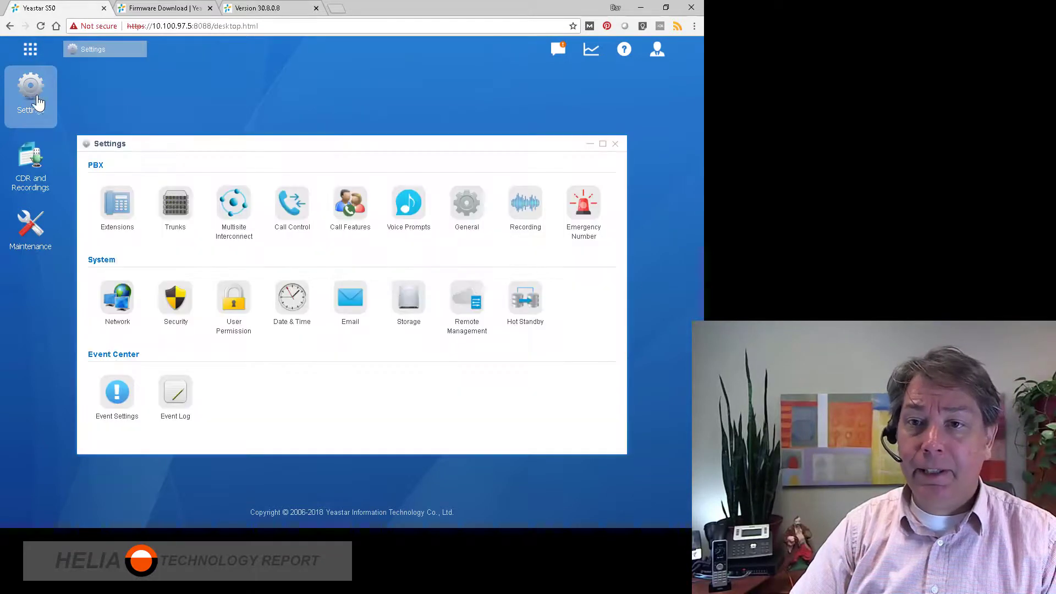
mouse_move(374, 219)
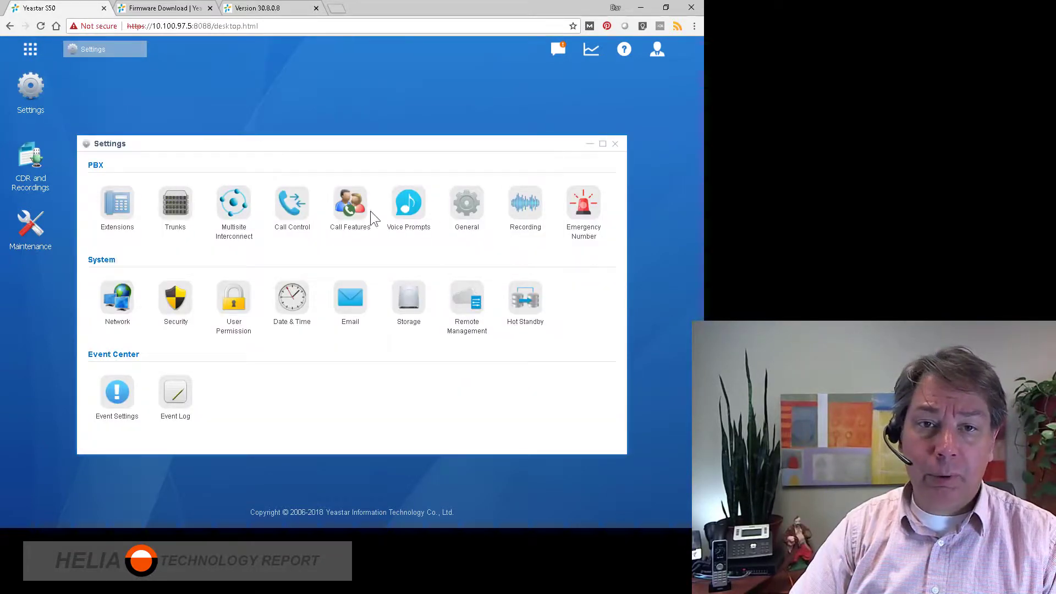
left_click(292, 204)
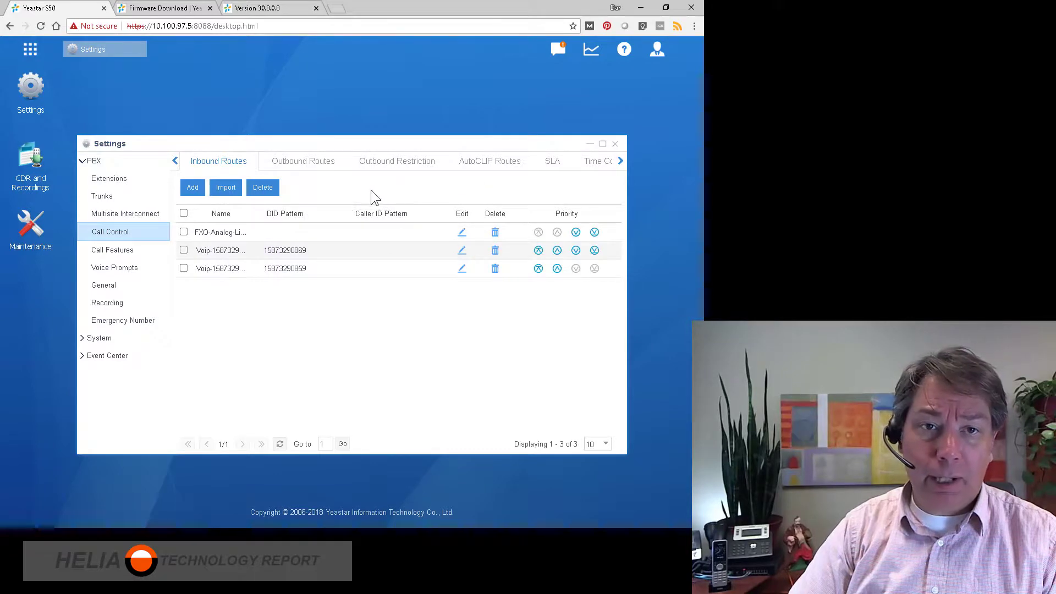
mouse_move(150, 258)
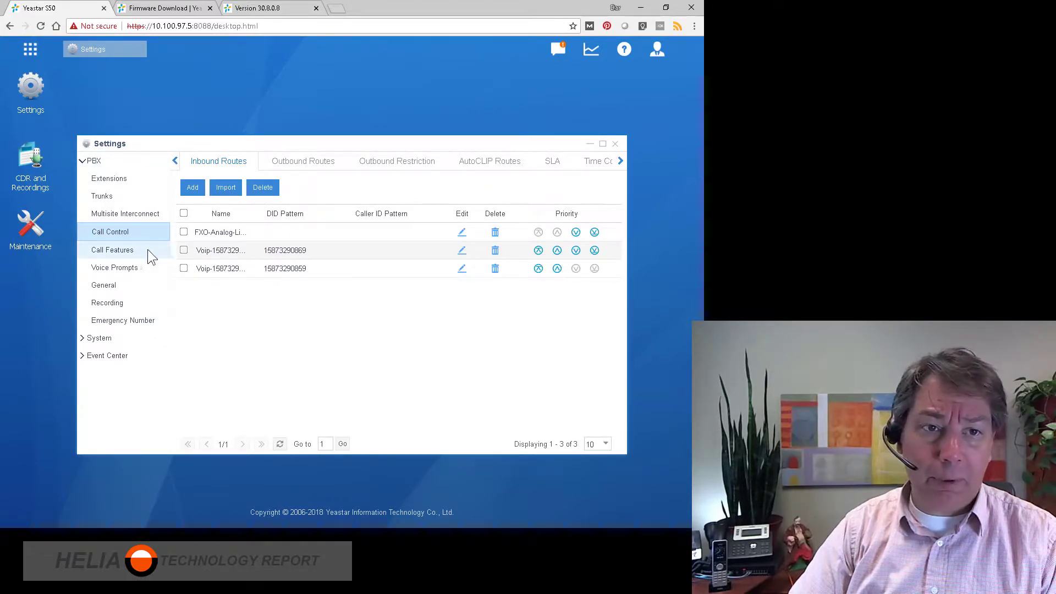
left_click(112, 249)
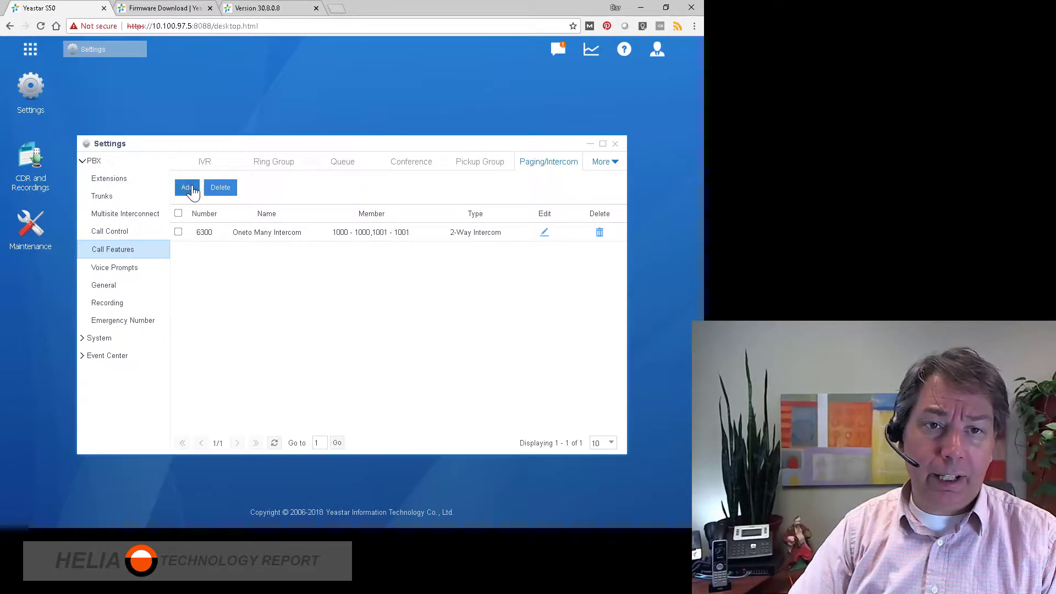
Start a new group 6301, review the type options, and keep 1-Way Paging
left_click(186, 187)
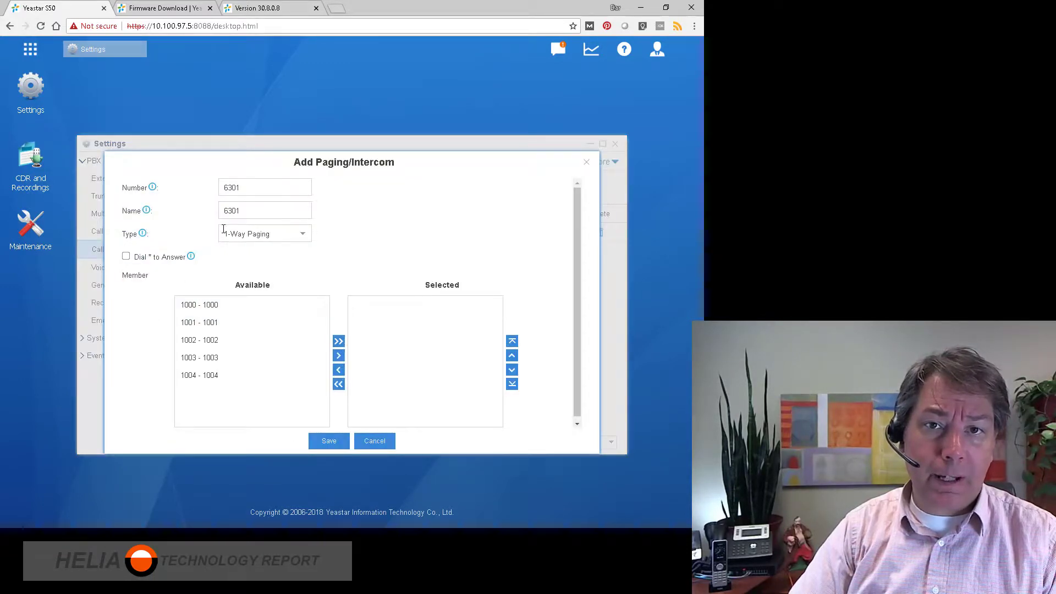
mouse_move(367, 182)
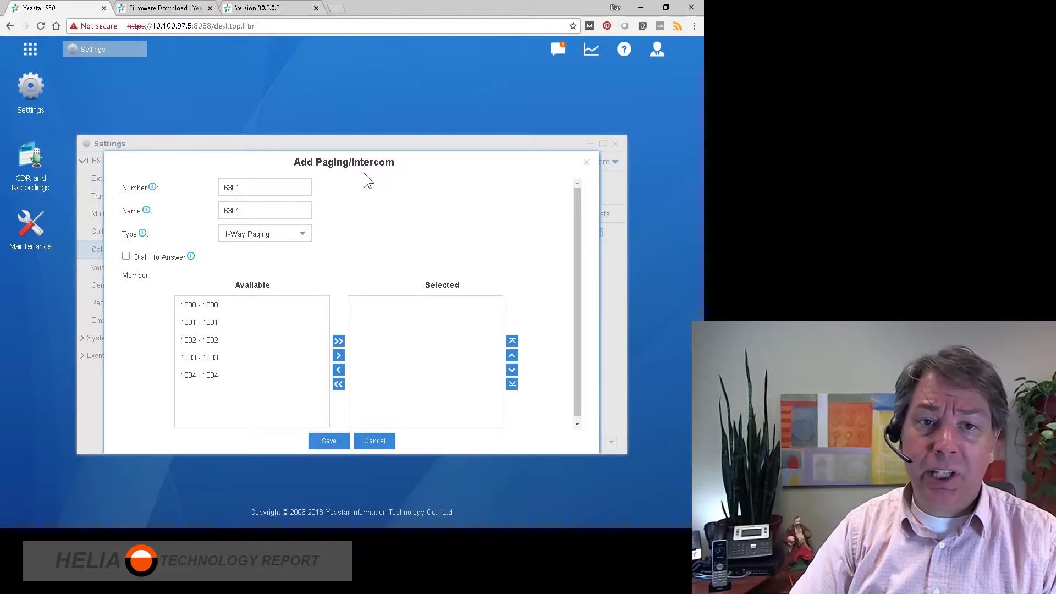
left_click(302, 233)
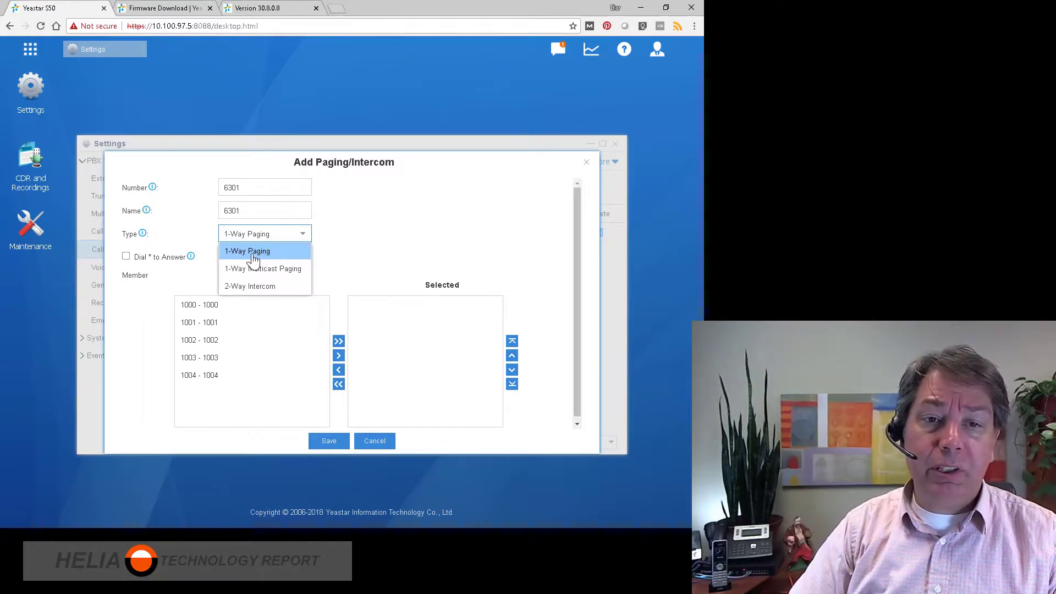
mouse_move(264, 286)
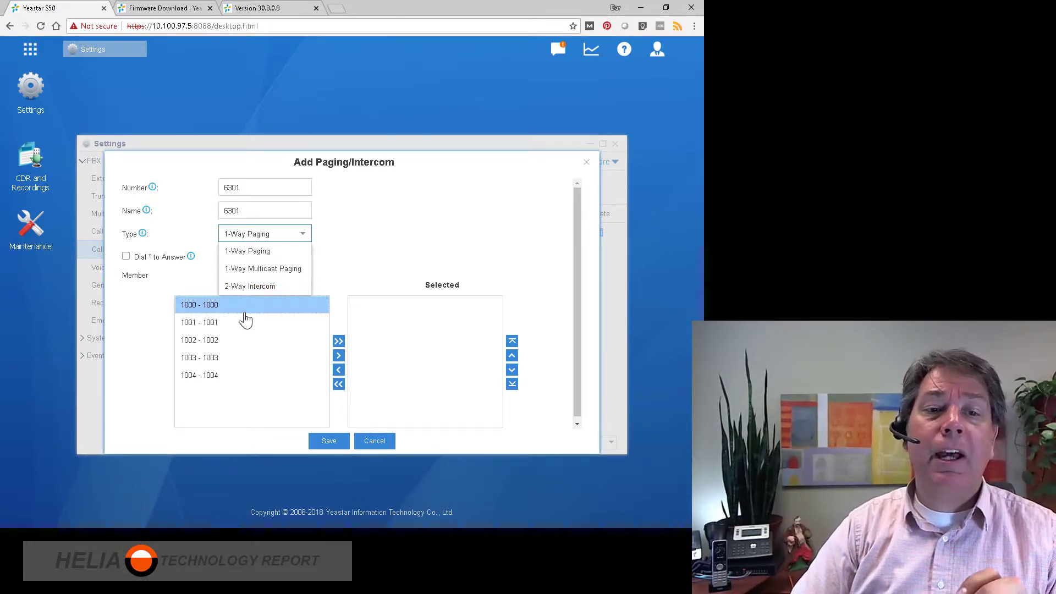
left_click(199, 375)
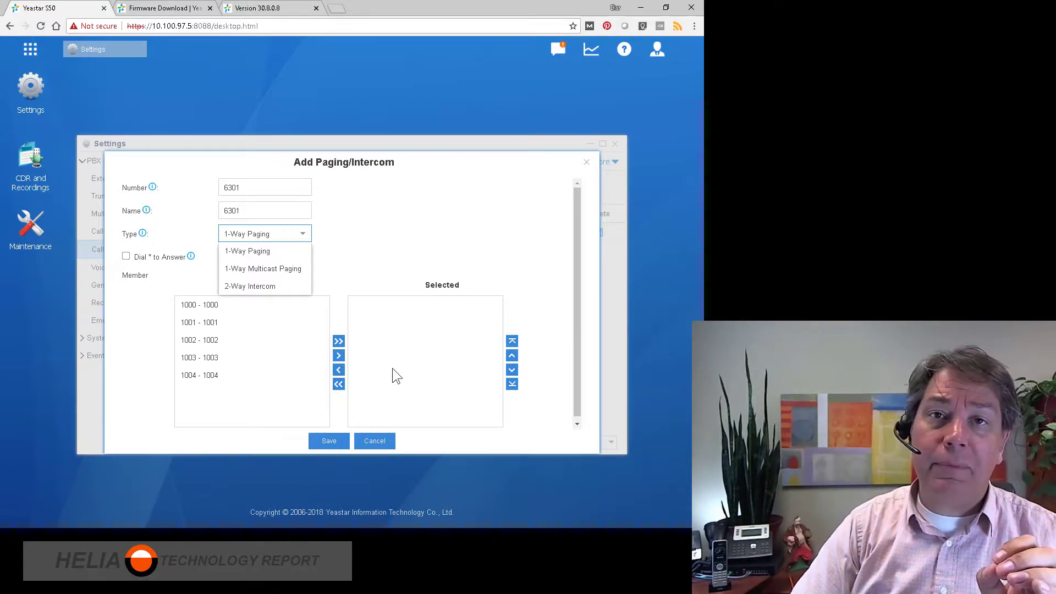
mouse_move(394, 374)
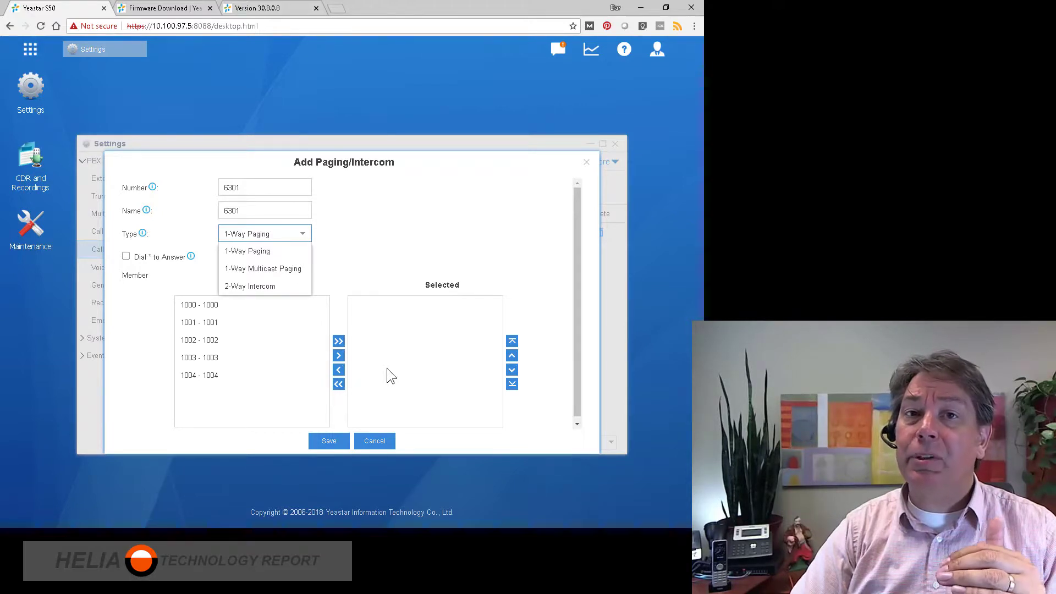
mouse_move(370, 282)
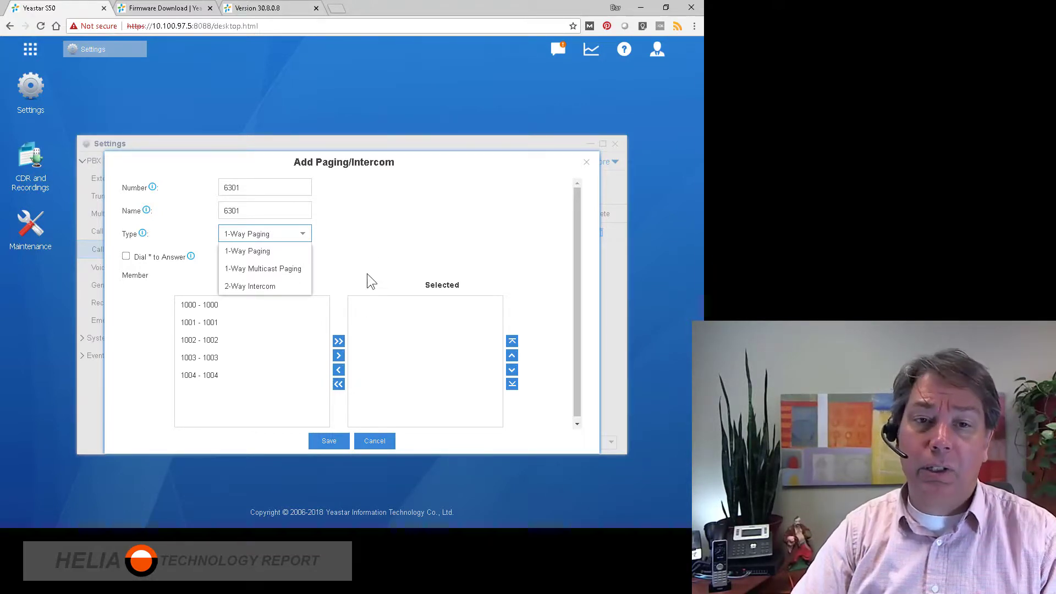
mouse_move(263, 268)
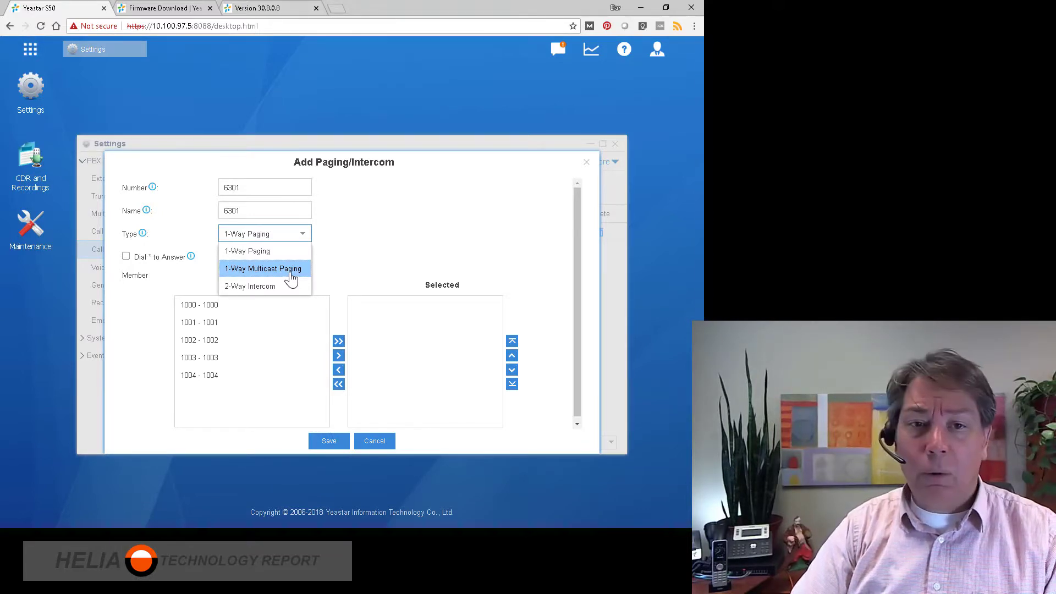
mouse_move(261, 251)
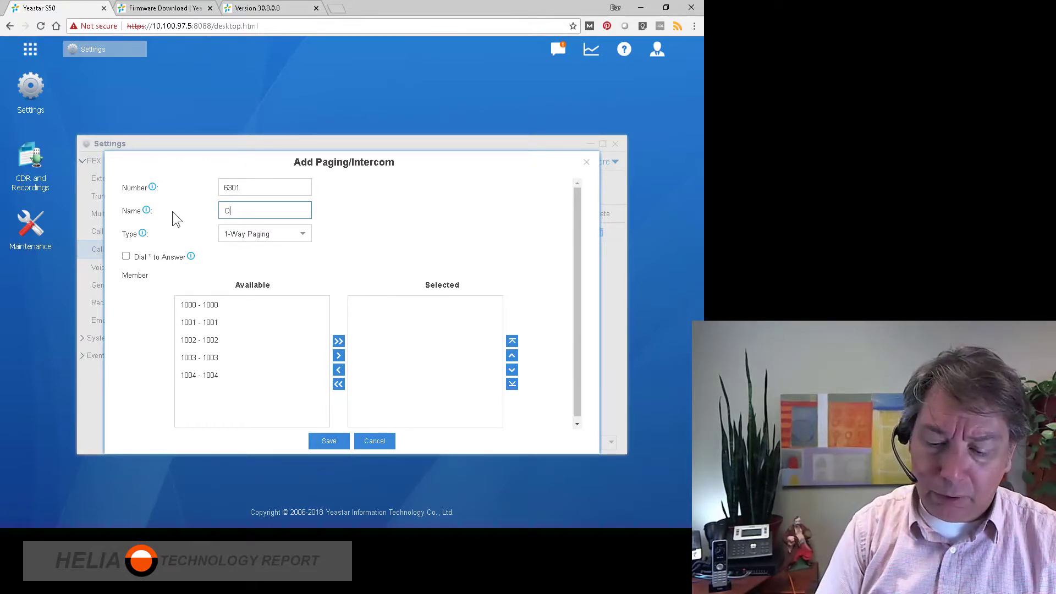
Name group 6301 'One Way Paging', add members 1000 and 1001, save and apply
type("One Way Paging")
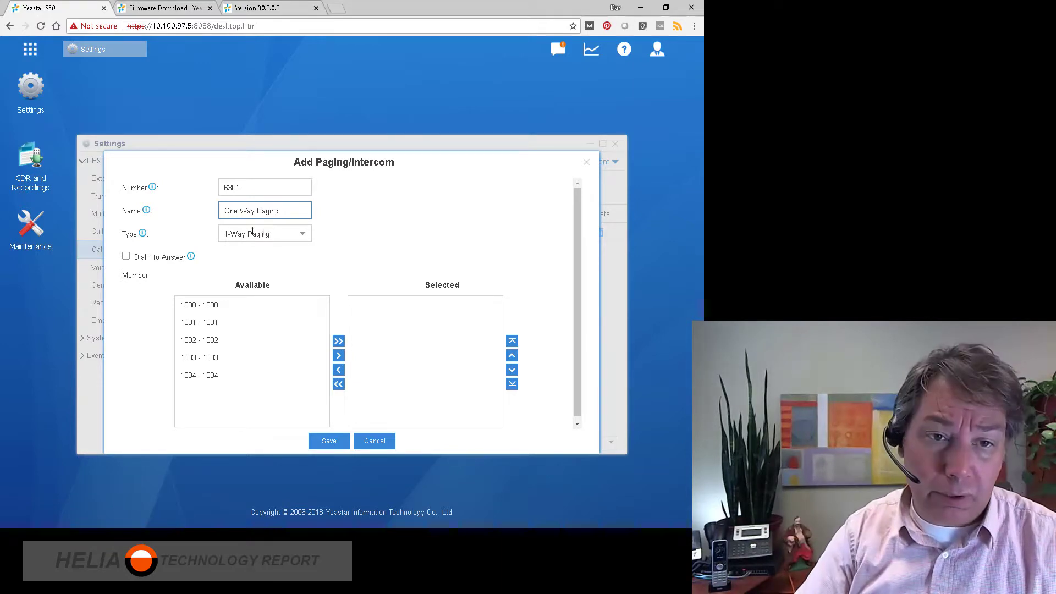
left_click(338, 355)
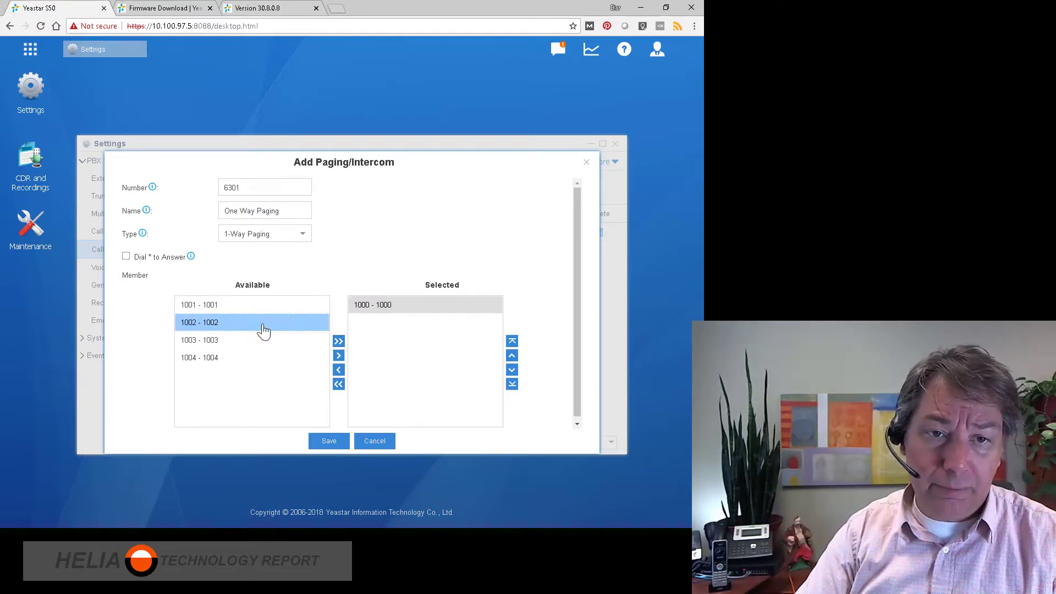
left_click(339, 355)
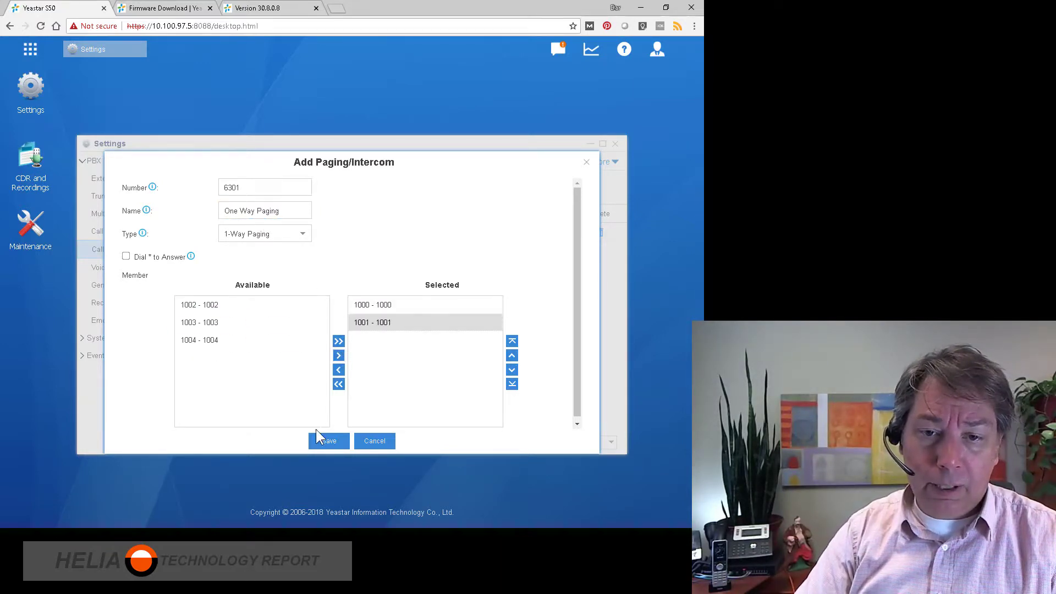
left_click(328, 441)
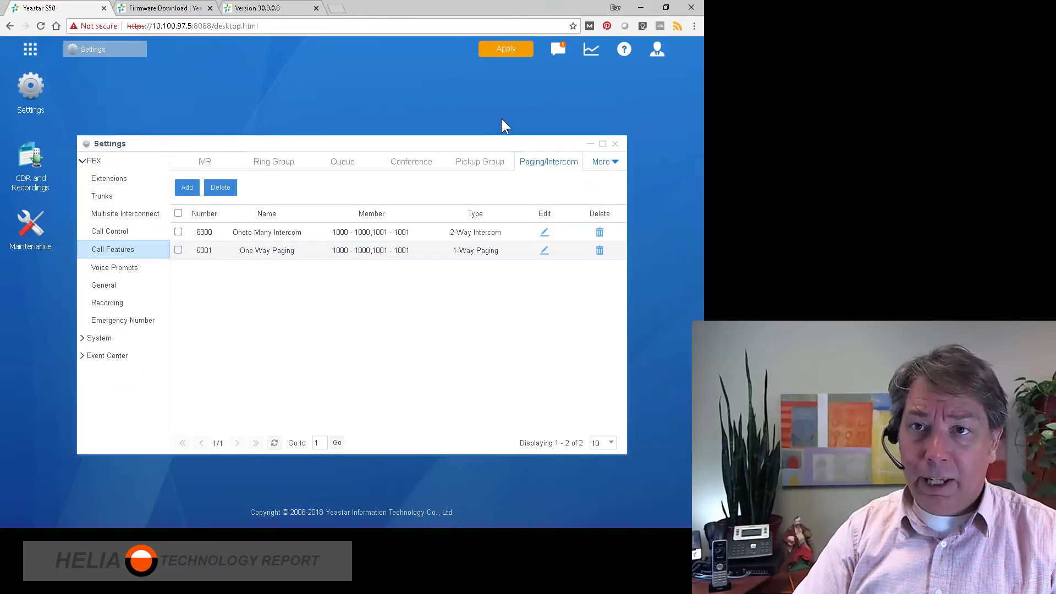
left_click(505, 48)
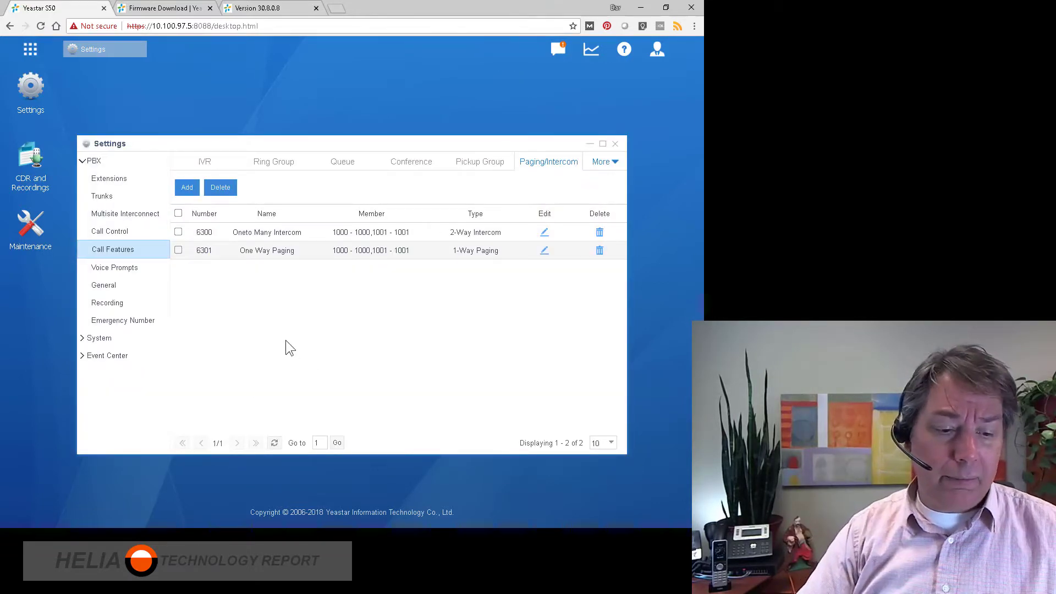